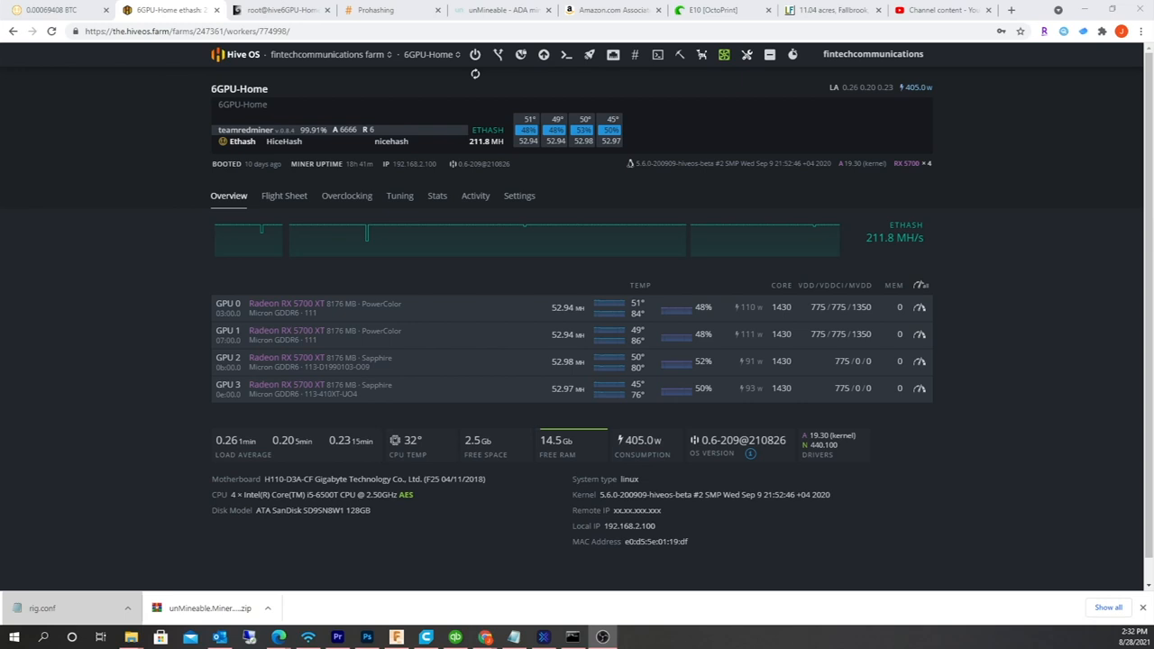
mouse_move(469, 155)
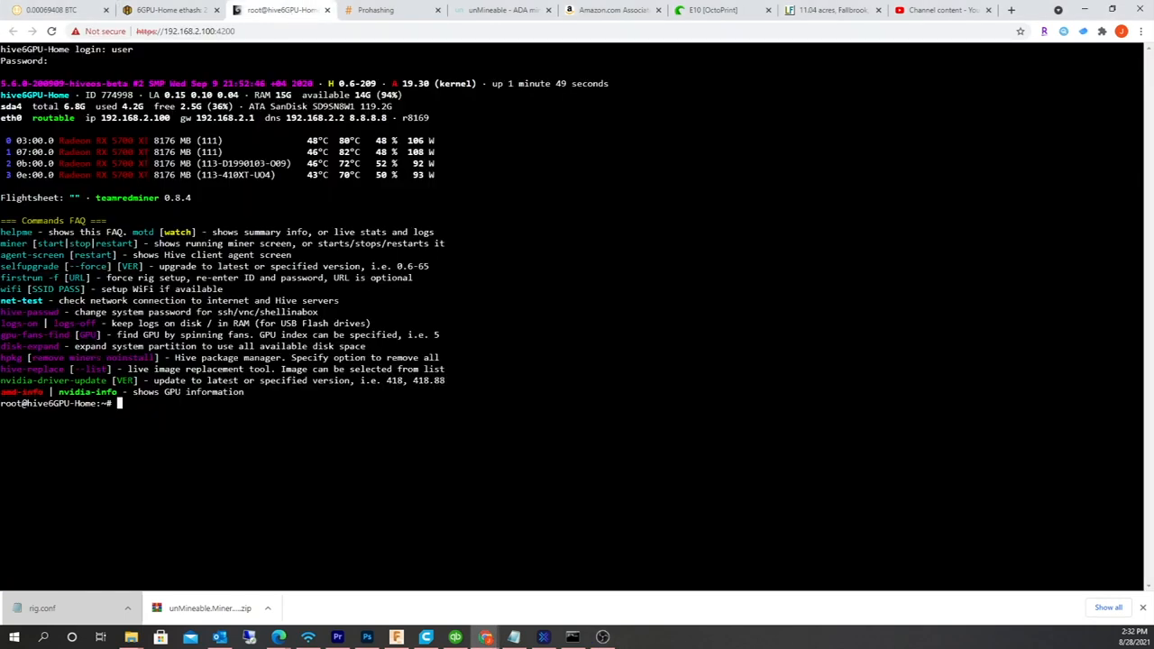
Return to the 6GPU-Home worker and bring up its Settings page.
double_click(56, 381)
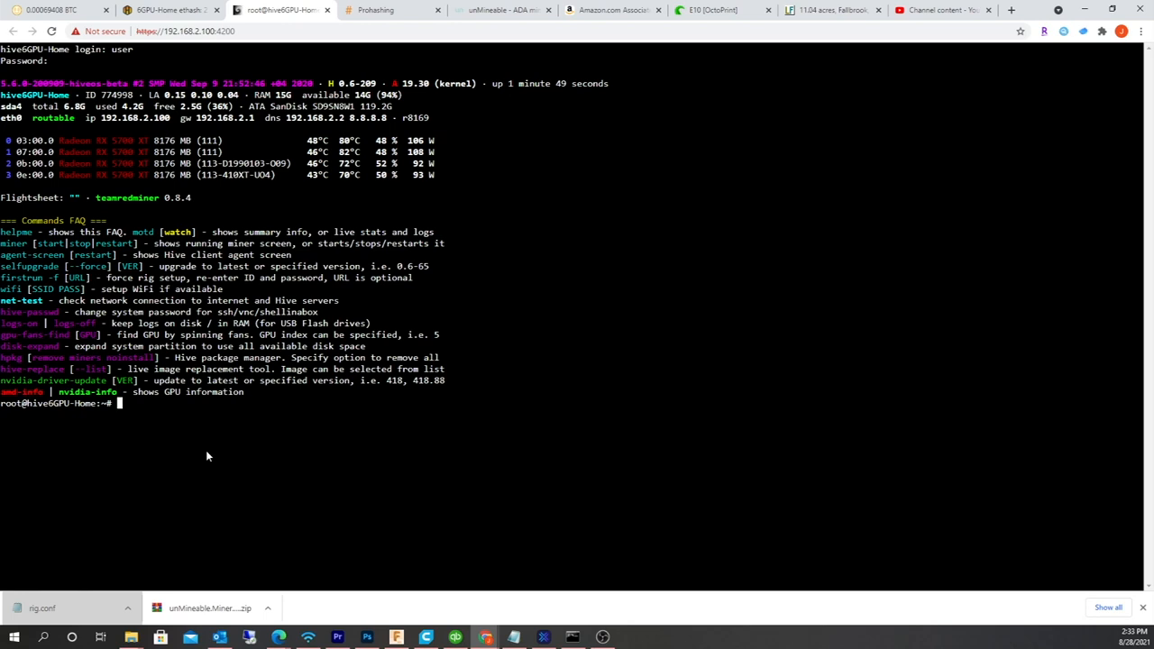
mouse_move(207, 440)
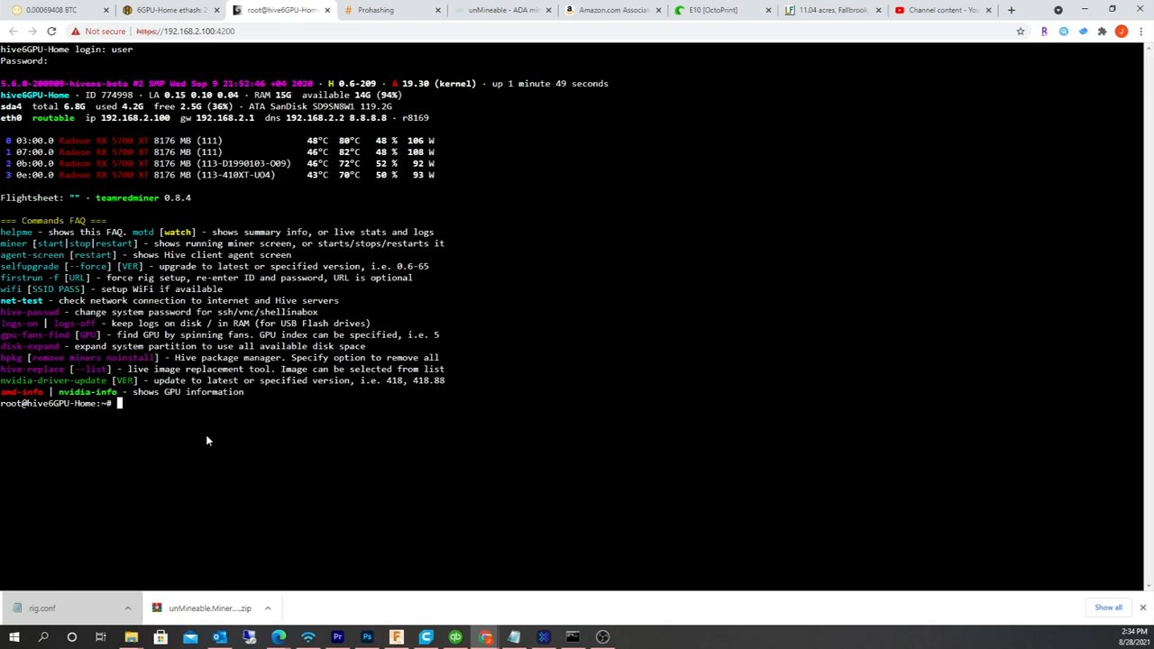
mouse_move(82, 587)
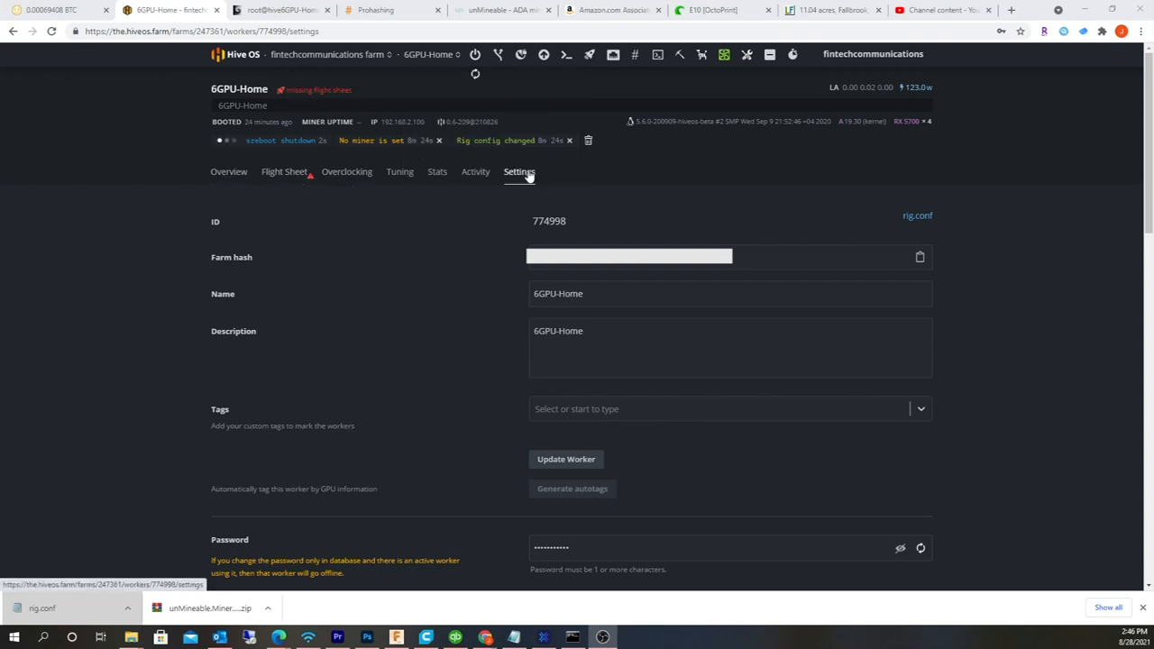
mouse_move(917, 217)
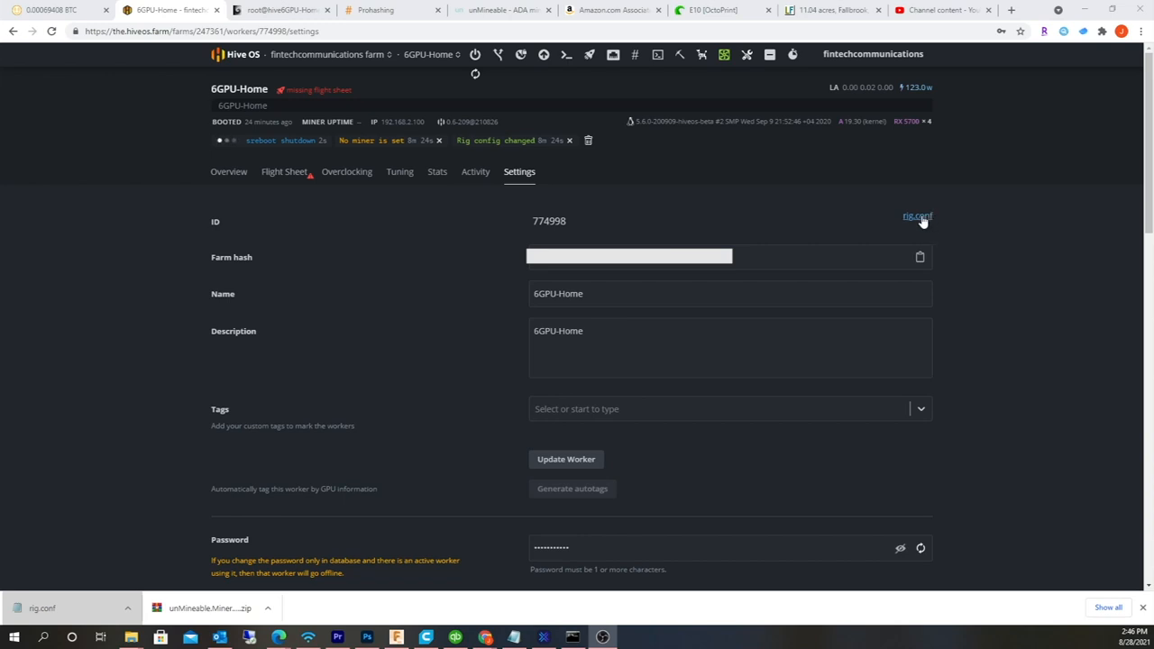
Download the worker's rig.conf and show the HIVE drive's files in File Explorer.
left_click(916, 216)
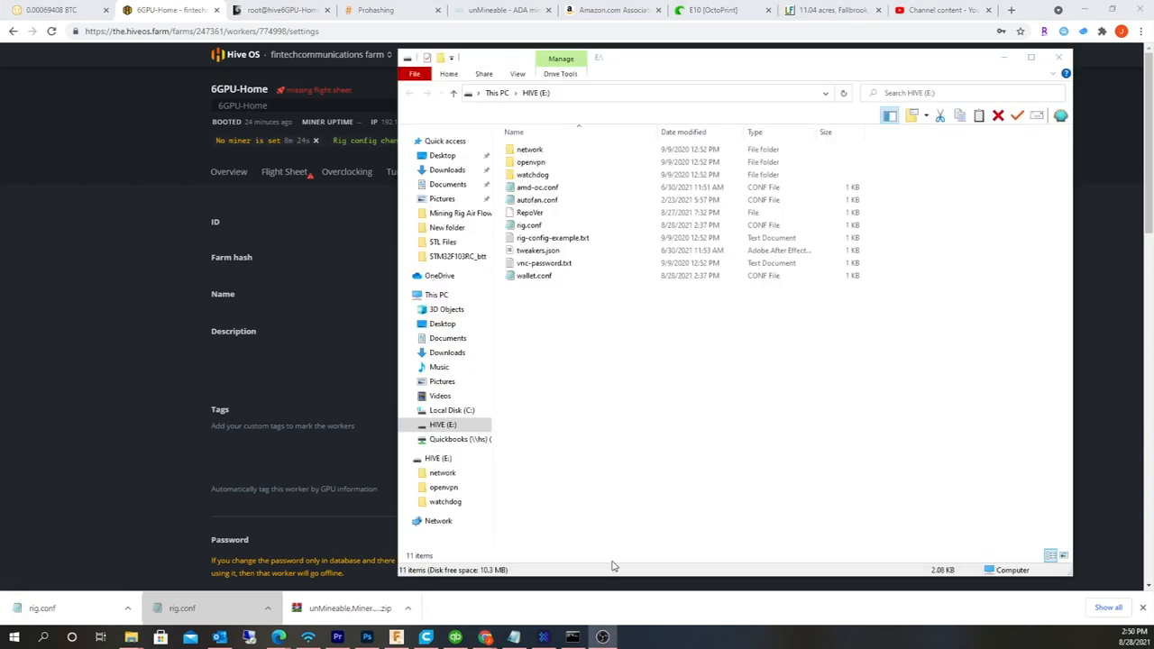
left_click(552, 238)
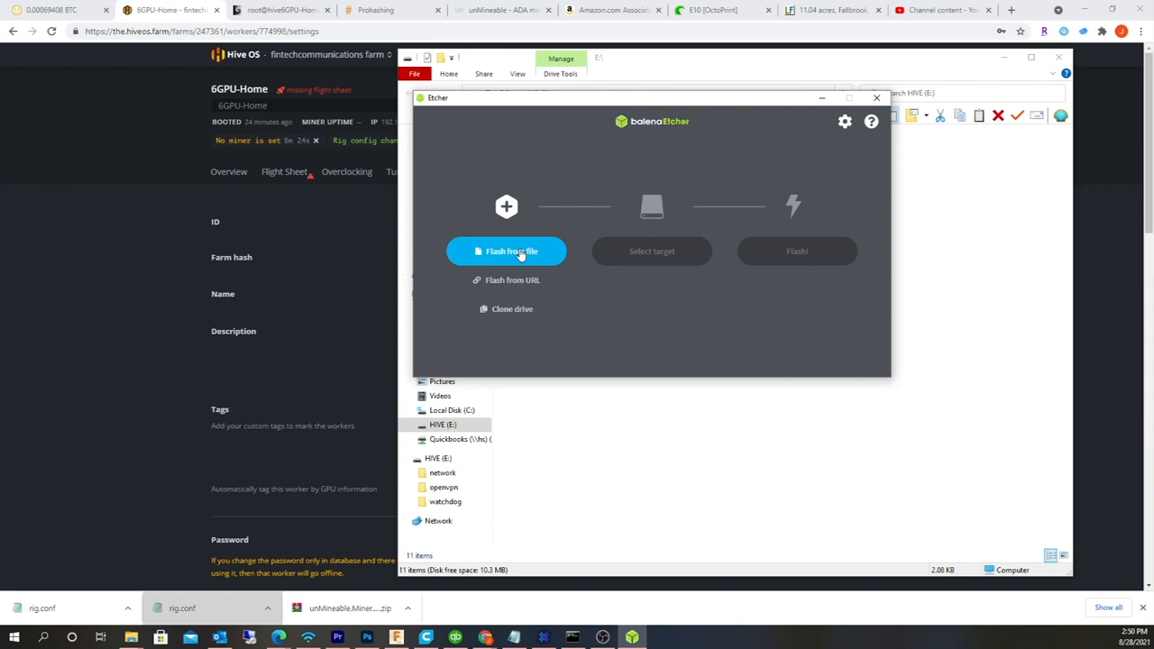
Select the HiveOS 0.6-208 stable image from Downloads as the flash source.
left_click(505, 250)
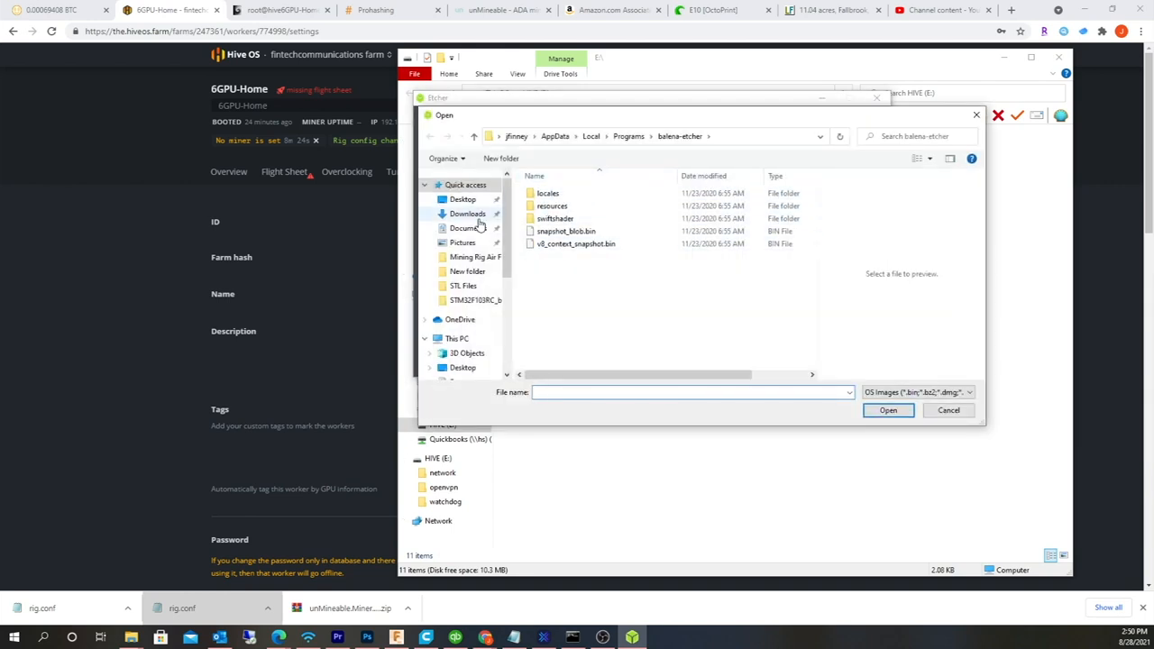
left_click(467, 212)
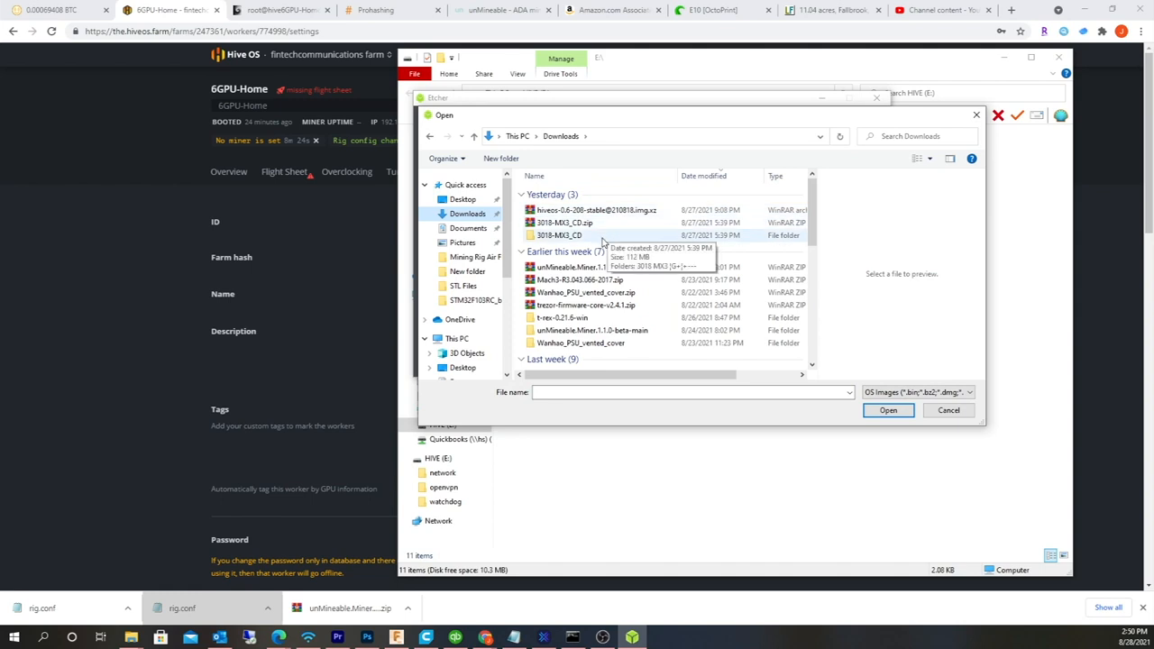
right_click(595, 209)
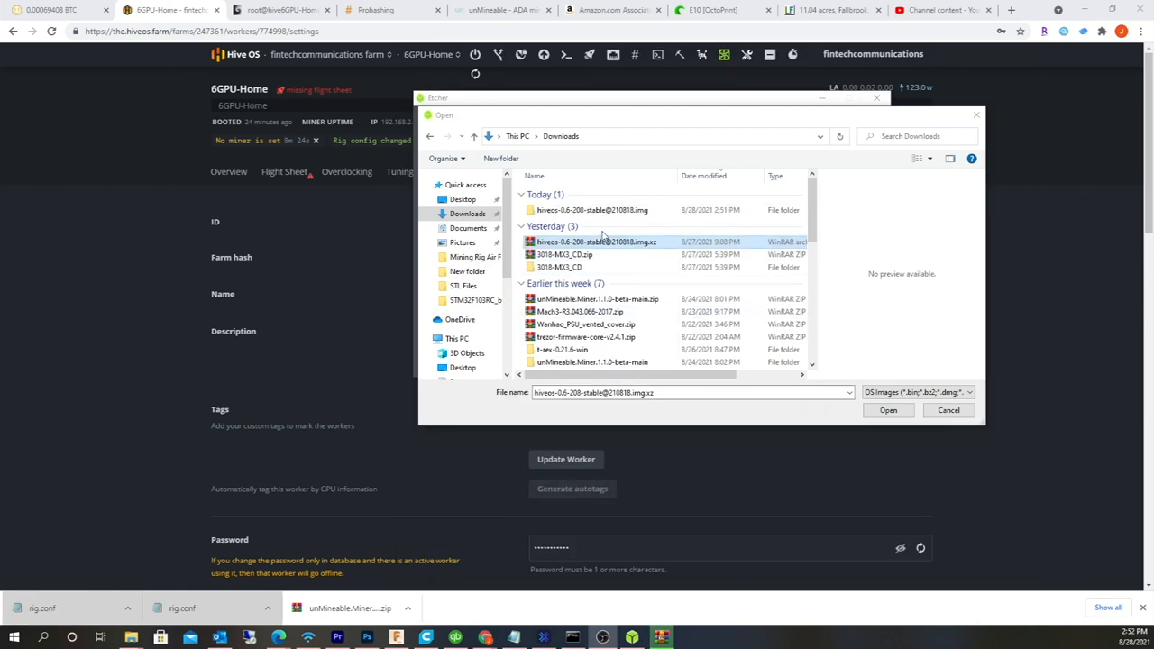
left_click(948, 411)
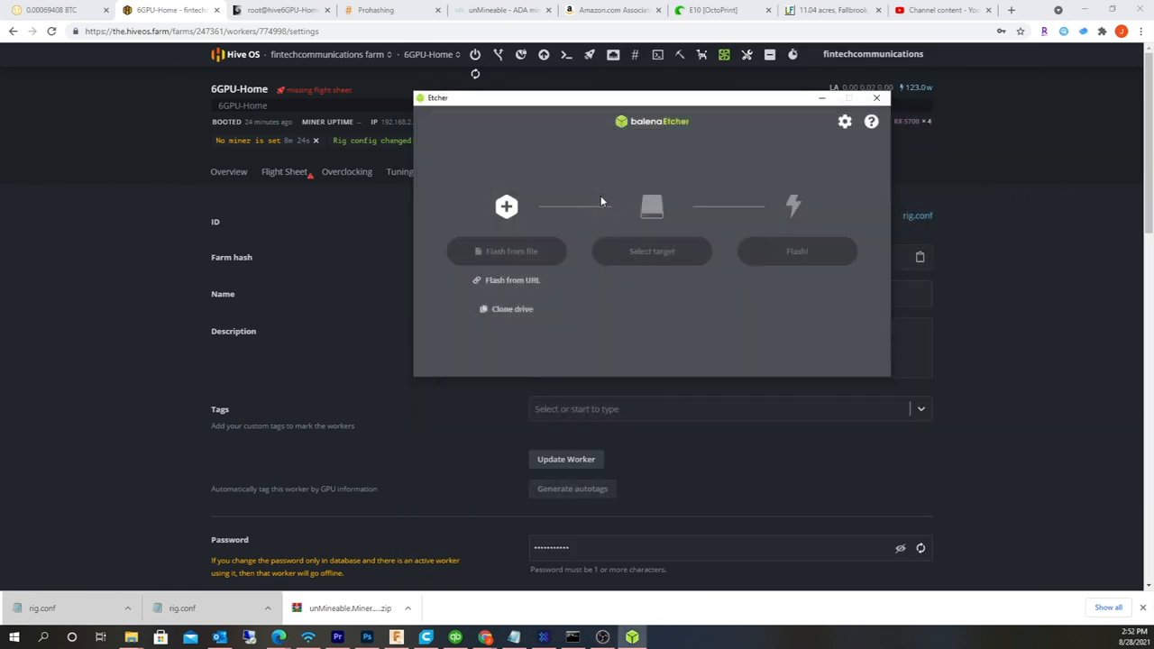
Target the 128 GB ASMT 2115 disk and start flashing, confirming the large-drive warning.
left_click(651, 251)
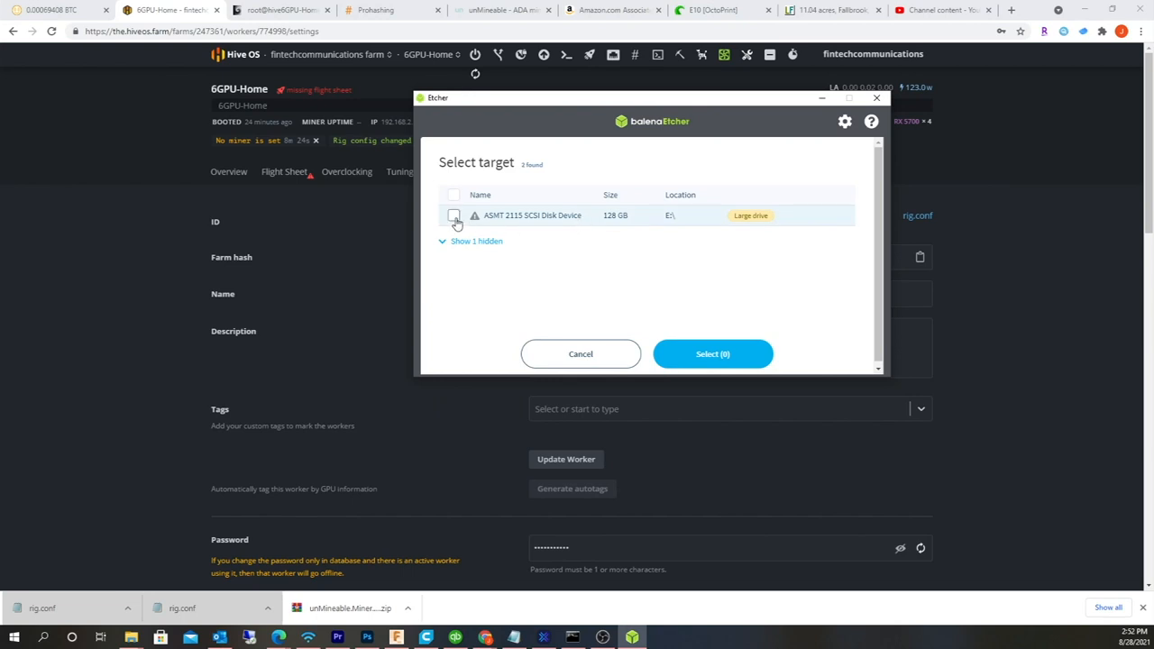
left_click(712, 353)
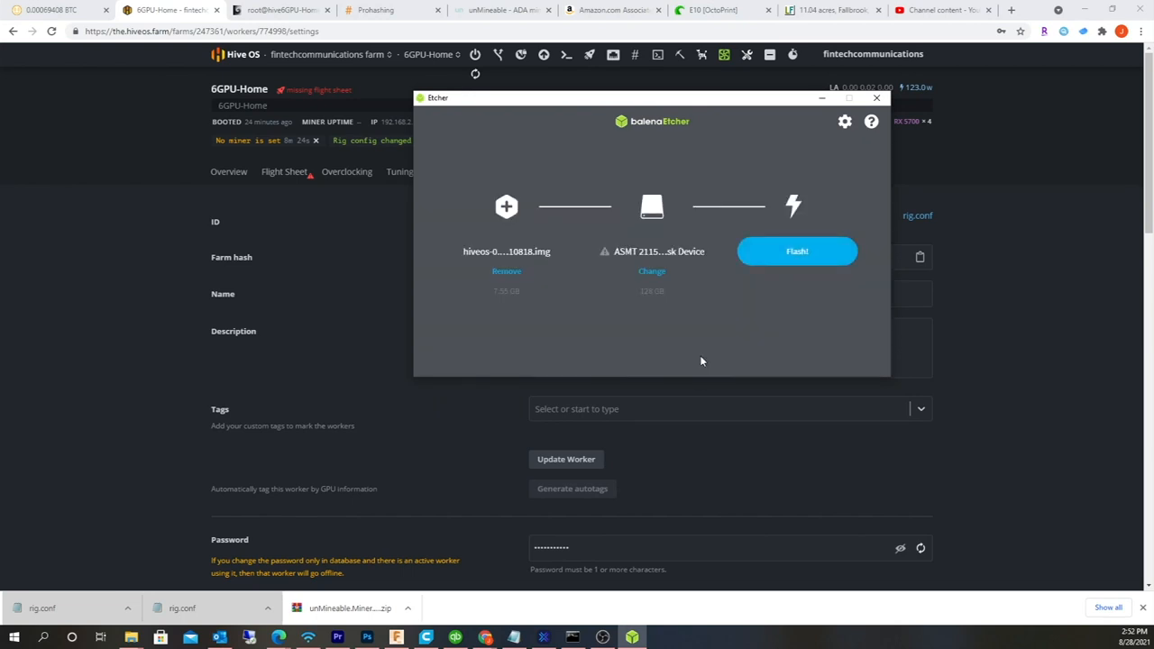
left_click(796, 251)
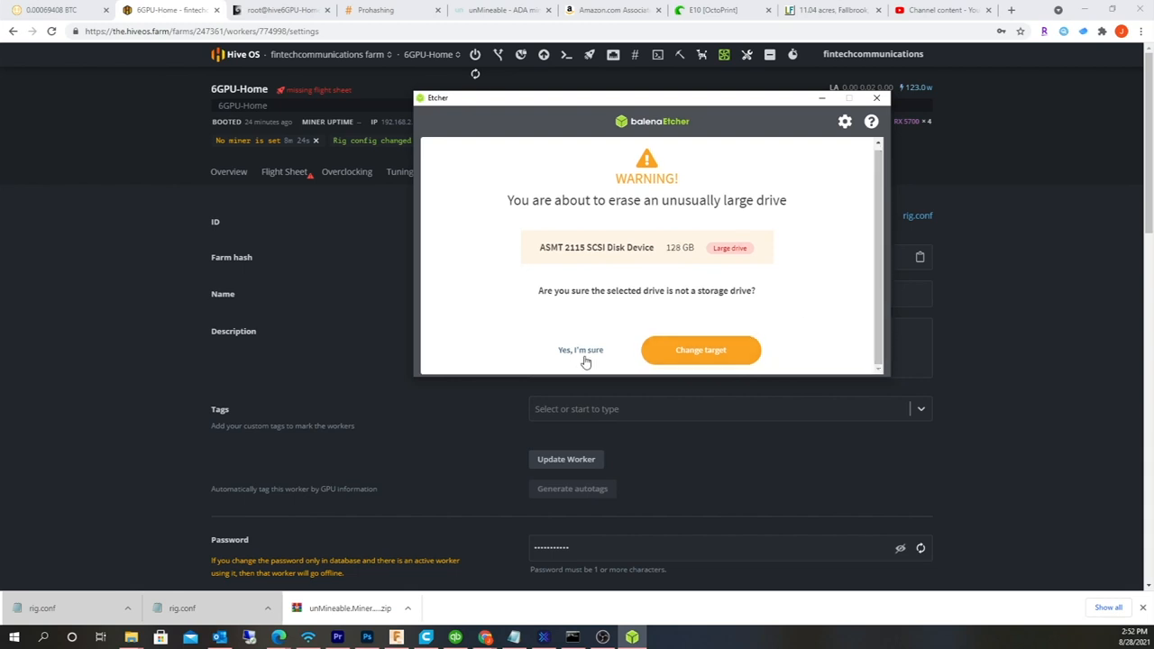
left_click(581, 350)
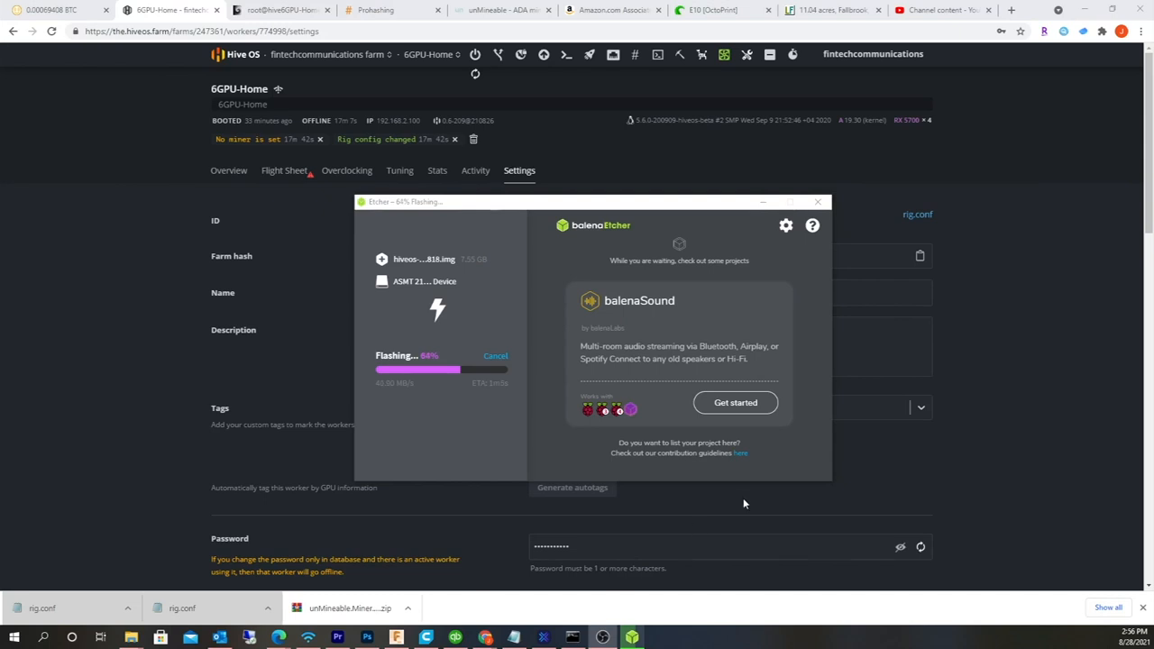
mouse_move(838, 451)
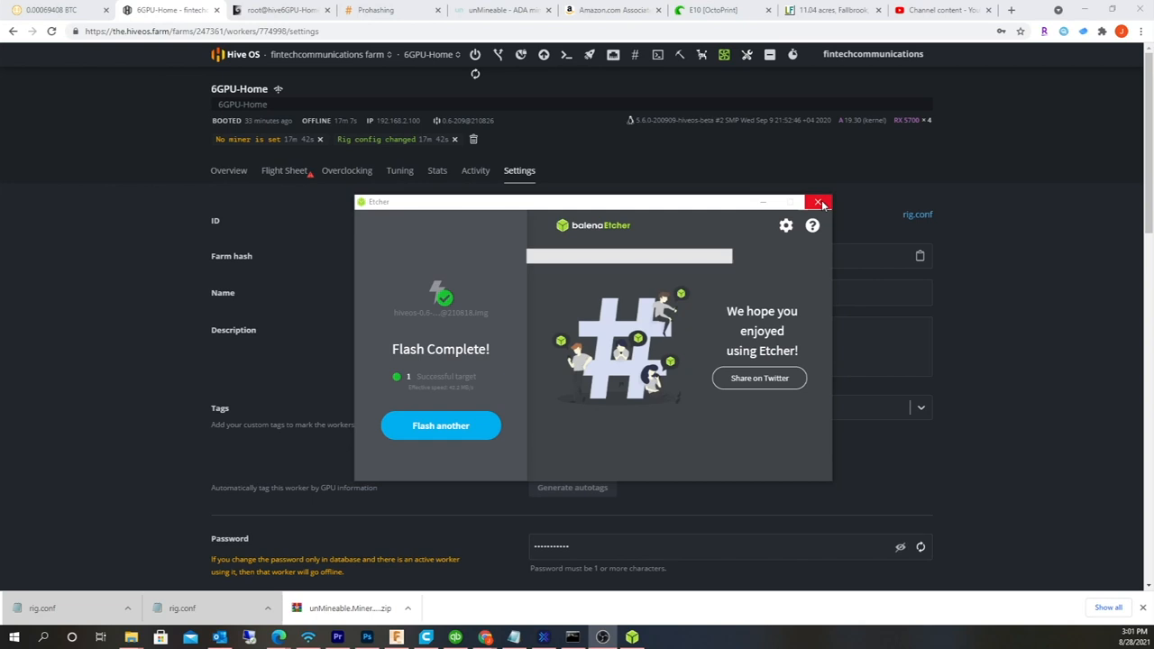
Close Etcher and assign drive letter D to the HIVE partition.
left_click(818, 202)
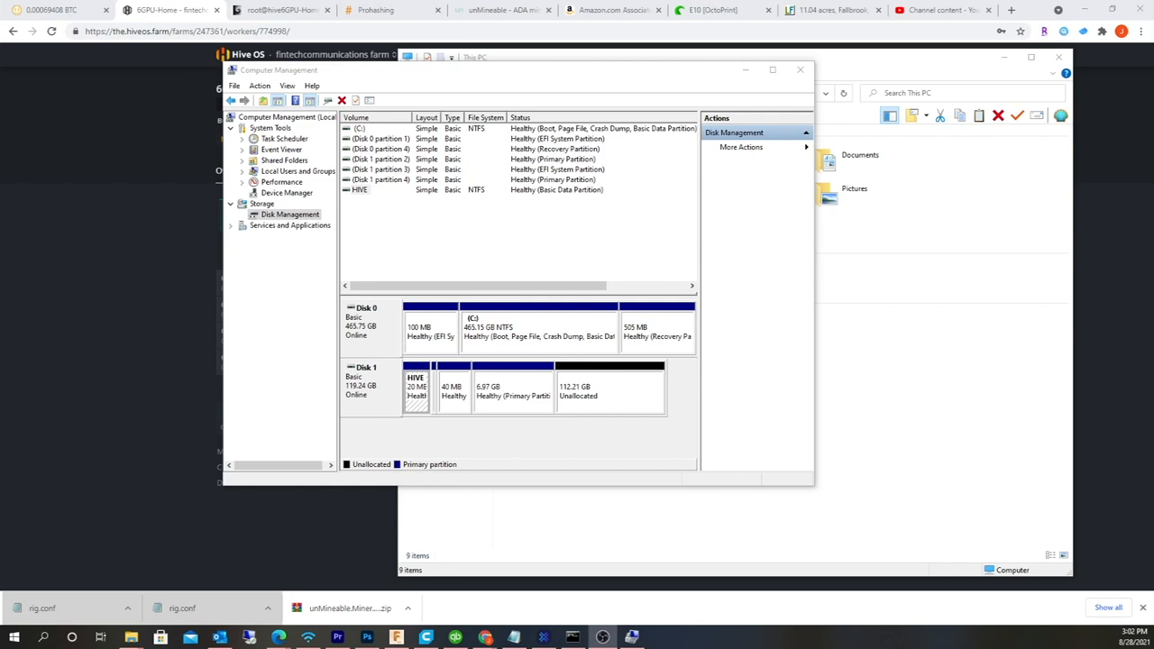
right_click(414, 388)
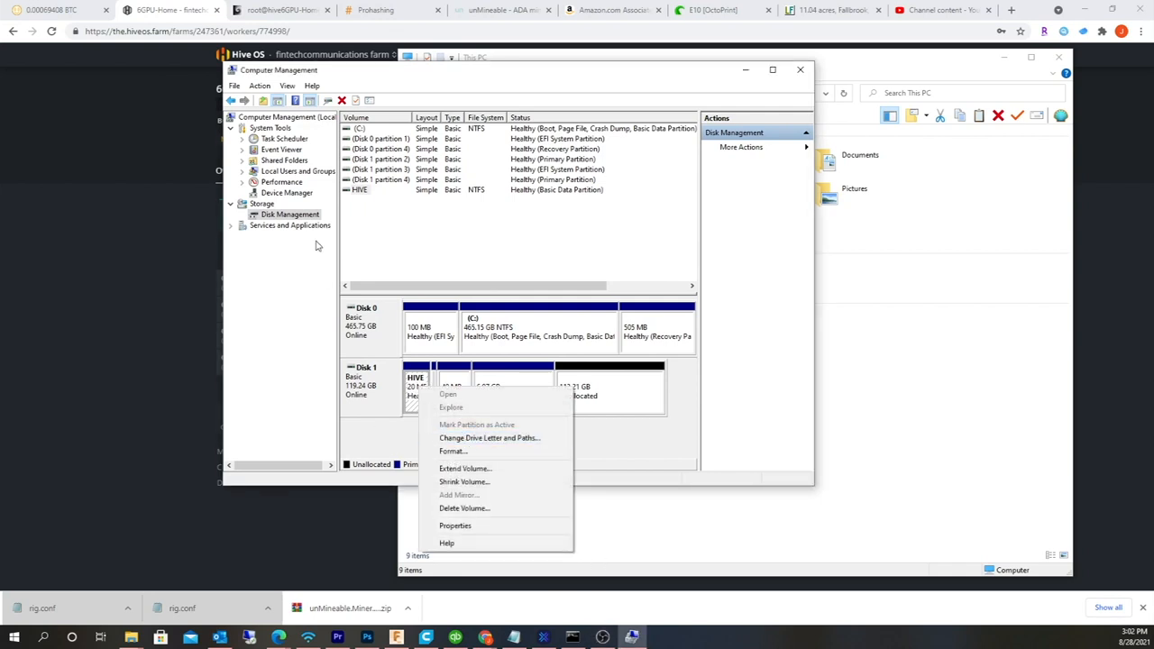
left_click(692, 451)
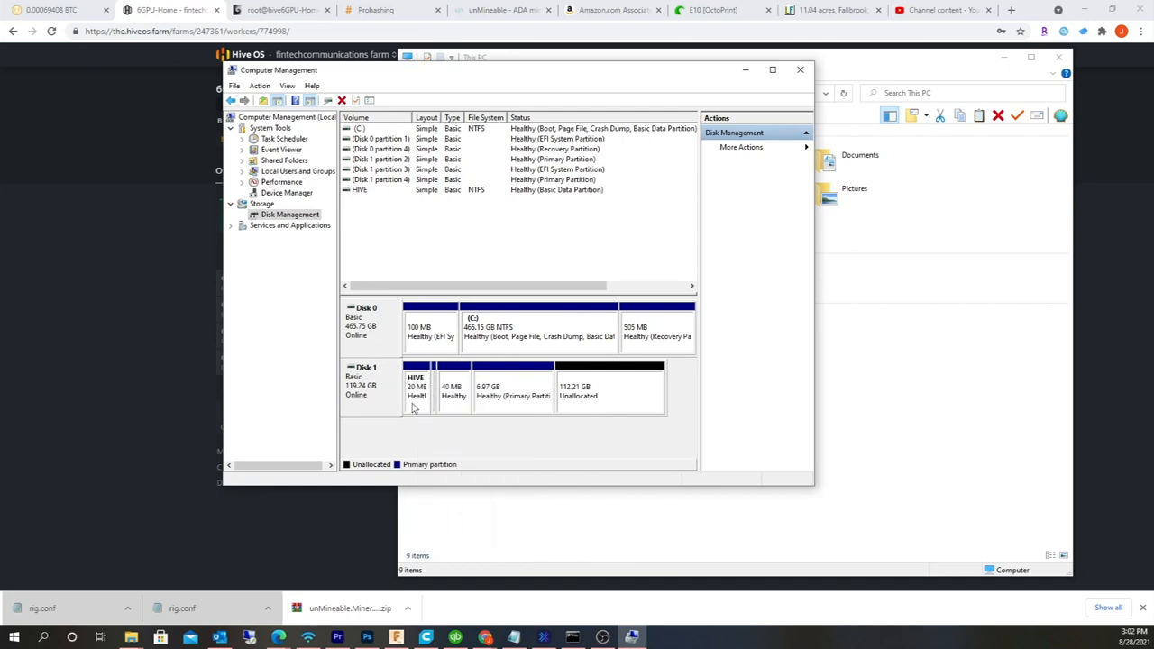
mouse_move(445, 373)
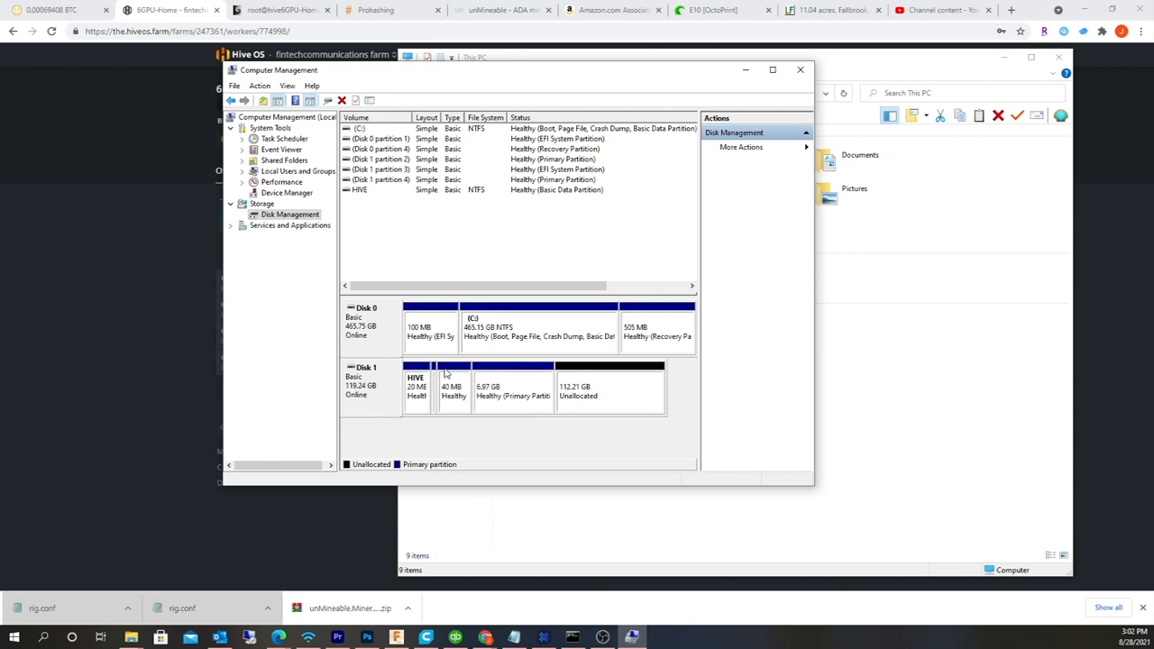
mouse_move(388, 404)
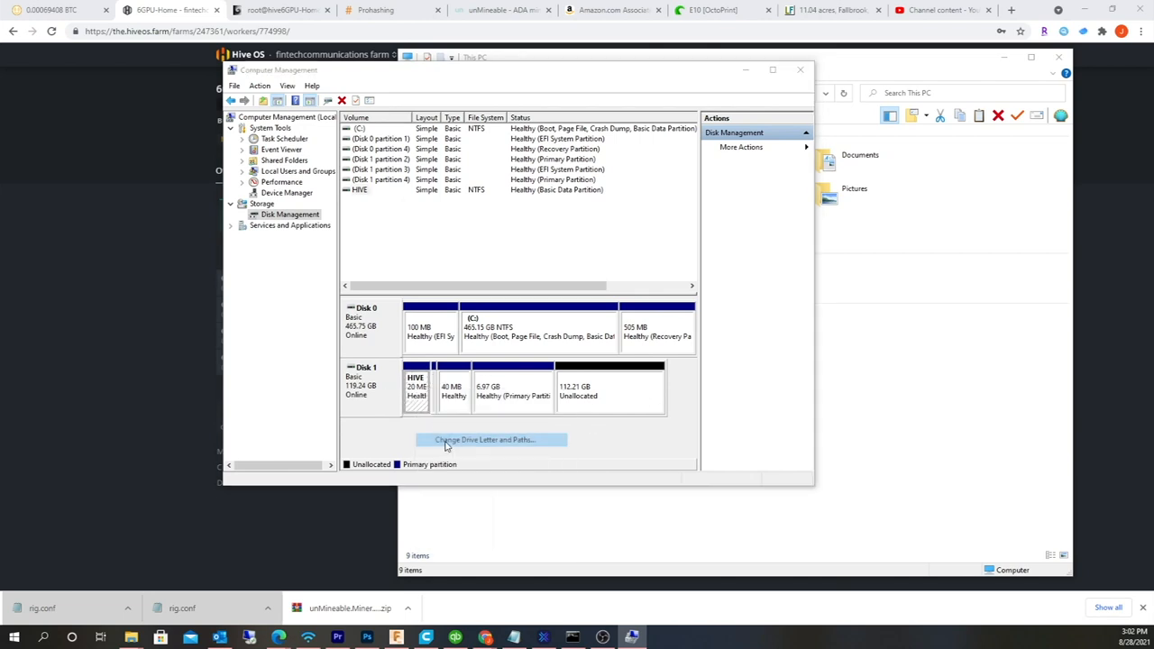
left_click(490, 440)
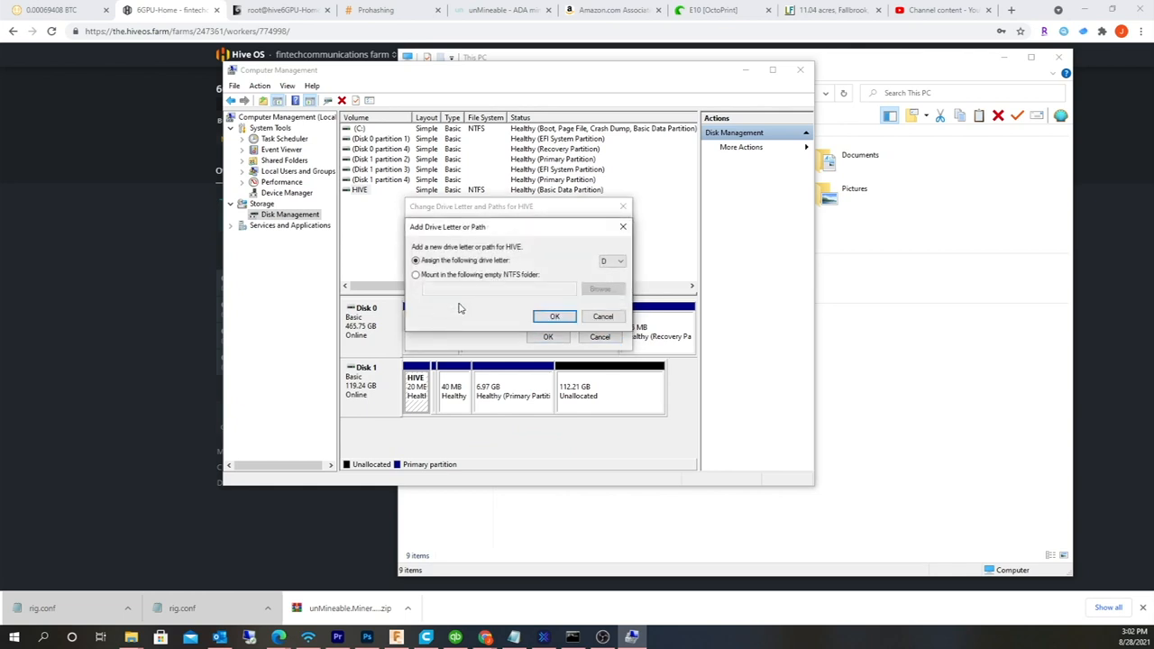
left_click(555, 315)
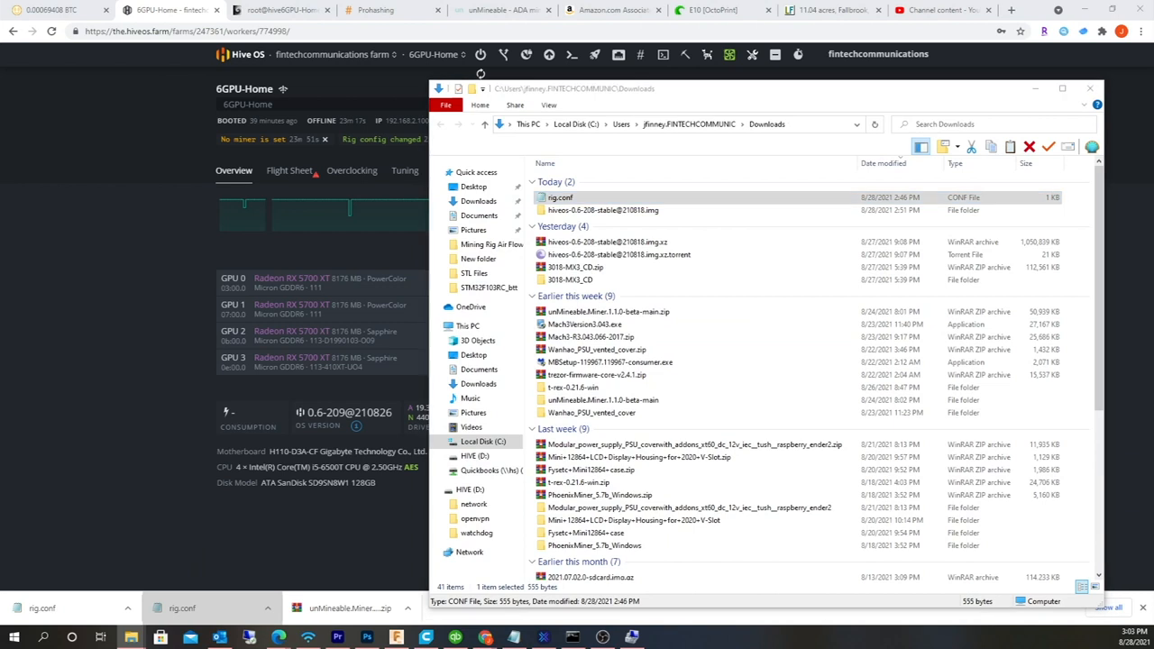
Copy rig.conf from Downloads into the root of HIVE (D:).
left_click(559, 197)
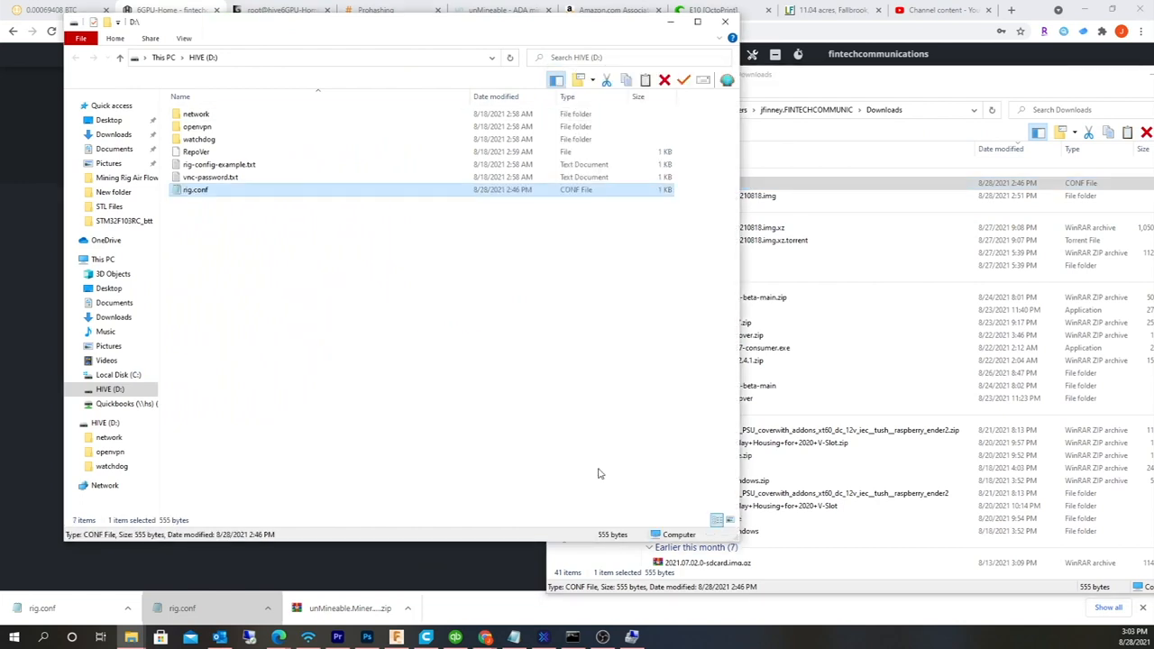
mouse_move(634, 461)
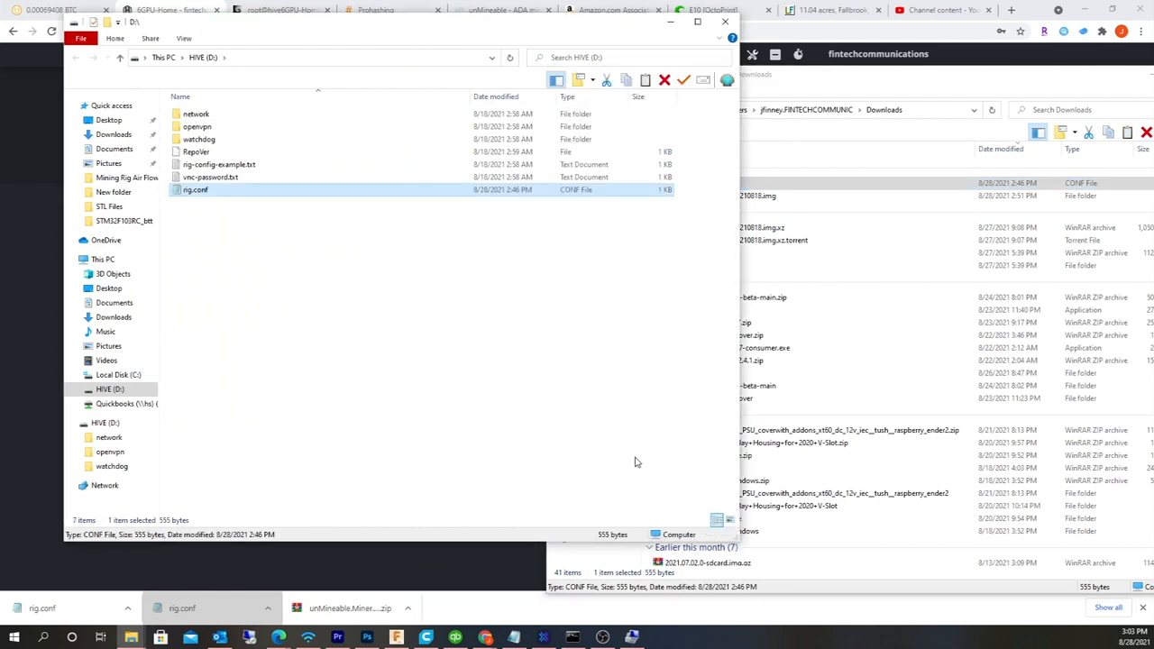
mouse_move(648, 431)
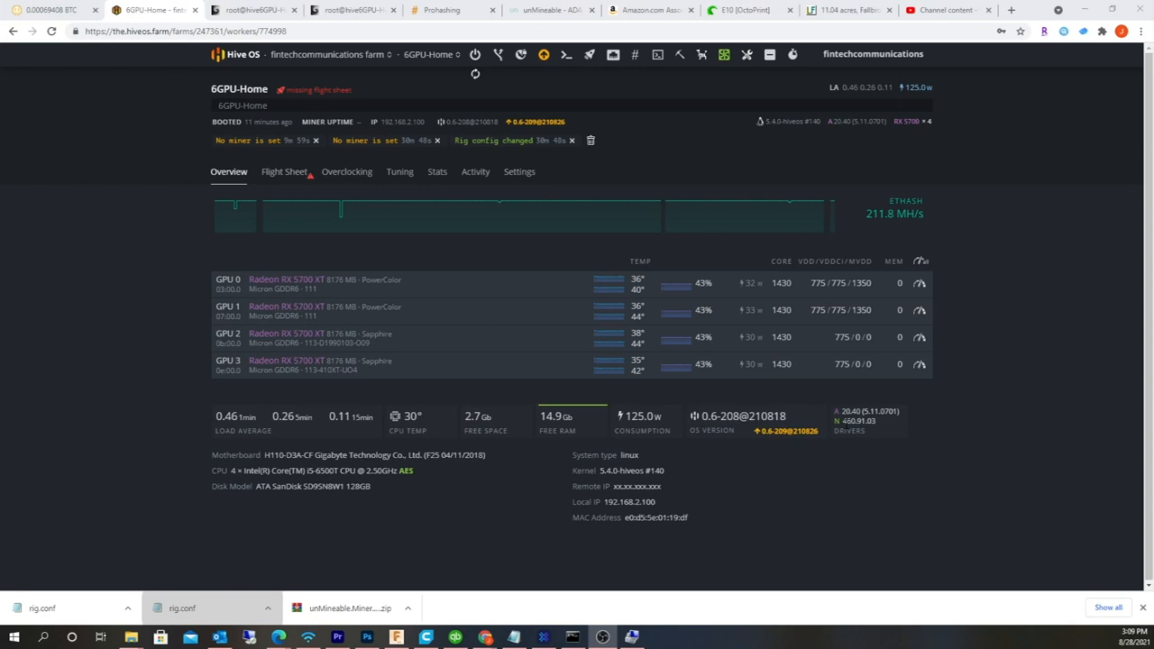
mouse_move(934, 425)
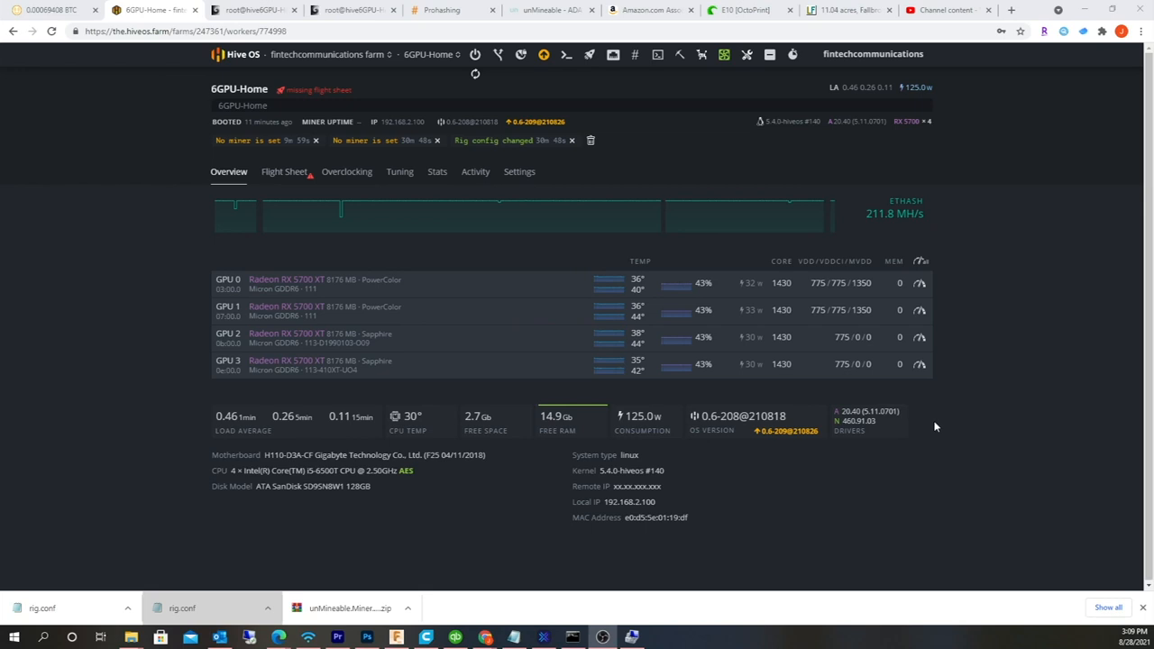
mouse_move(912, 429)
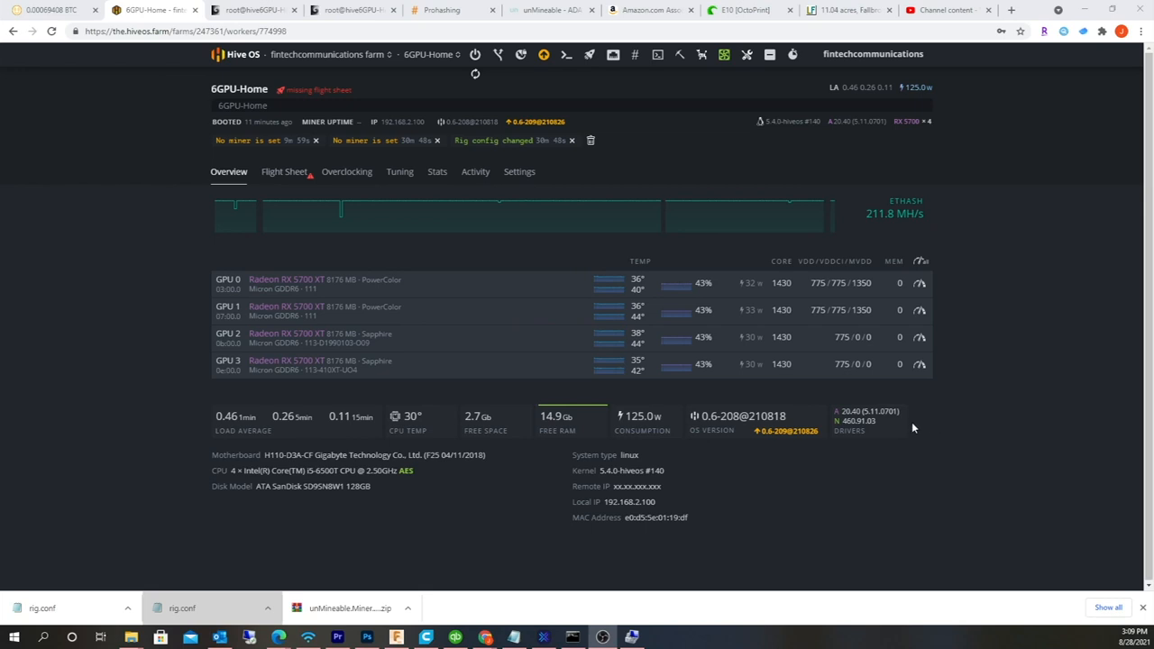
Bring up the Choose version dialog from the worker's upgrade badge.
left_click(285, 172)
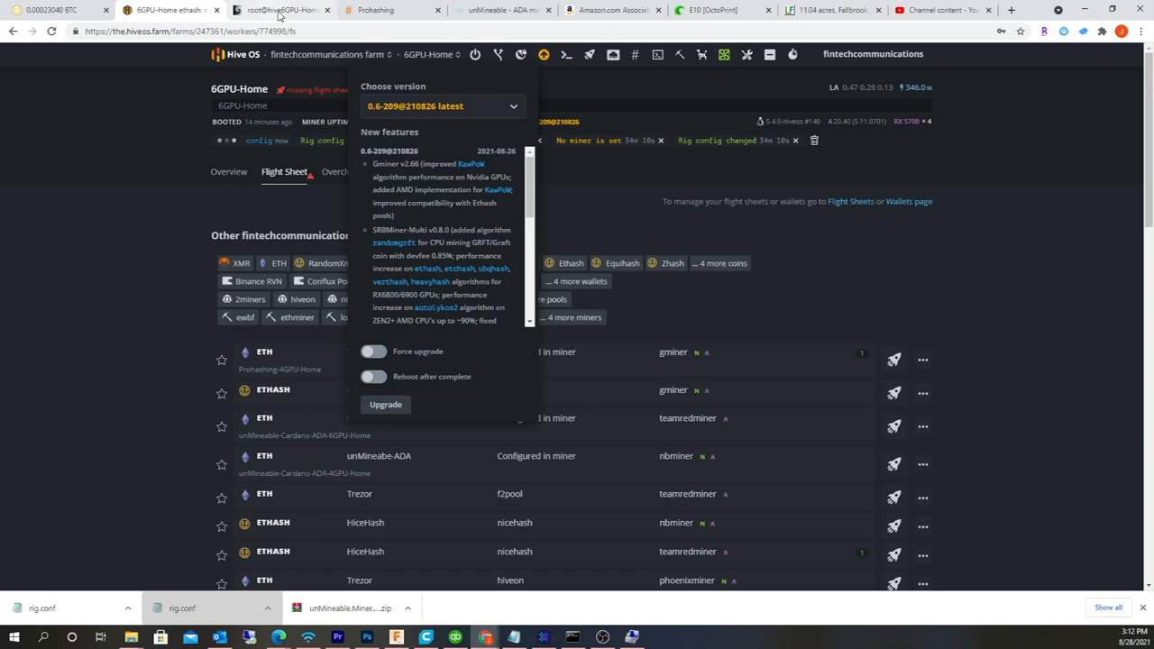
Upgrade the rig to 0.6-209@210826 and launch the NiceHash teamredminer flight sheet.
left_click(280, 11)
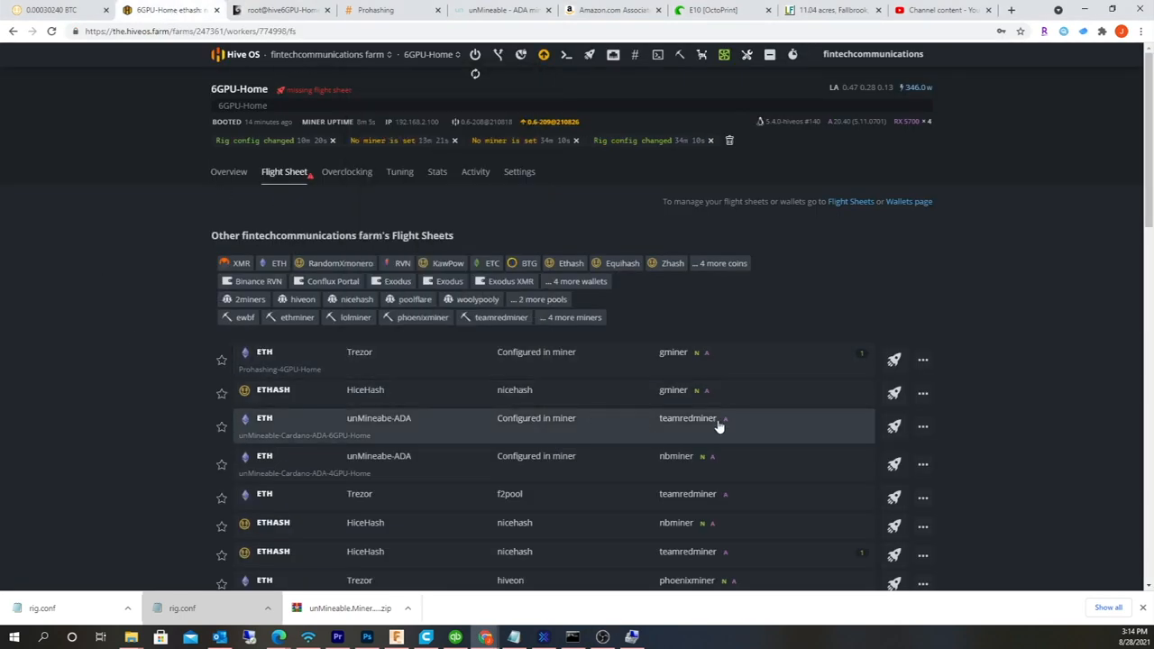
mouse_move(855, 505)
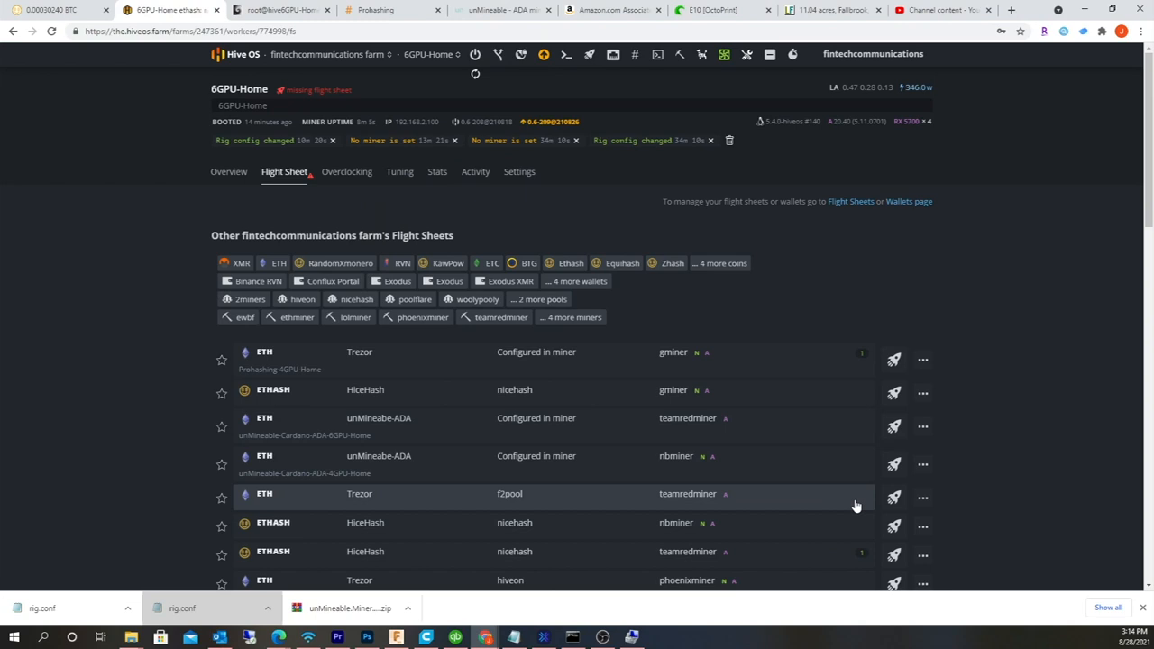
scroll("down", 3)
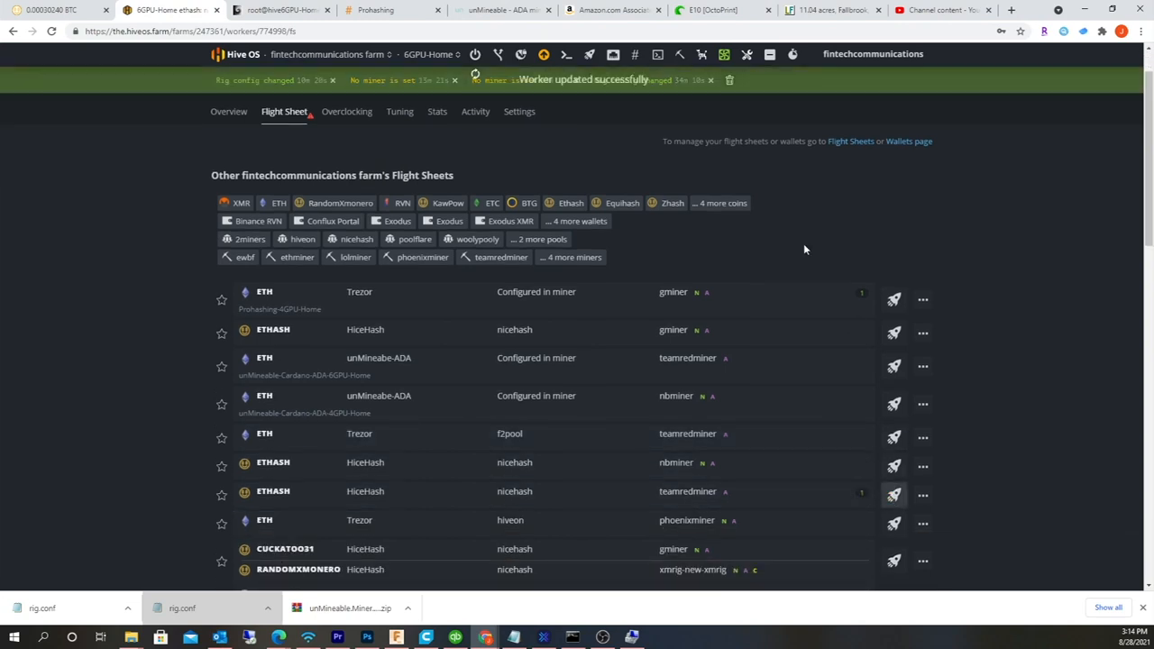
left_click(280, 11)
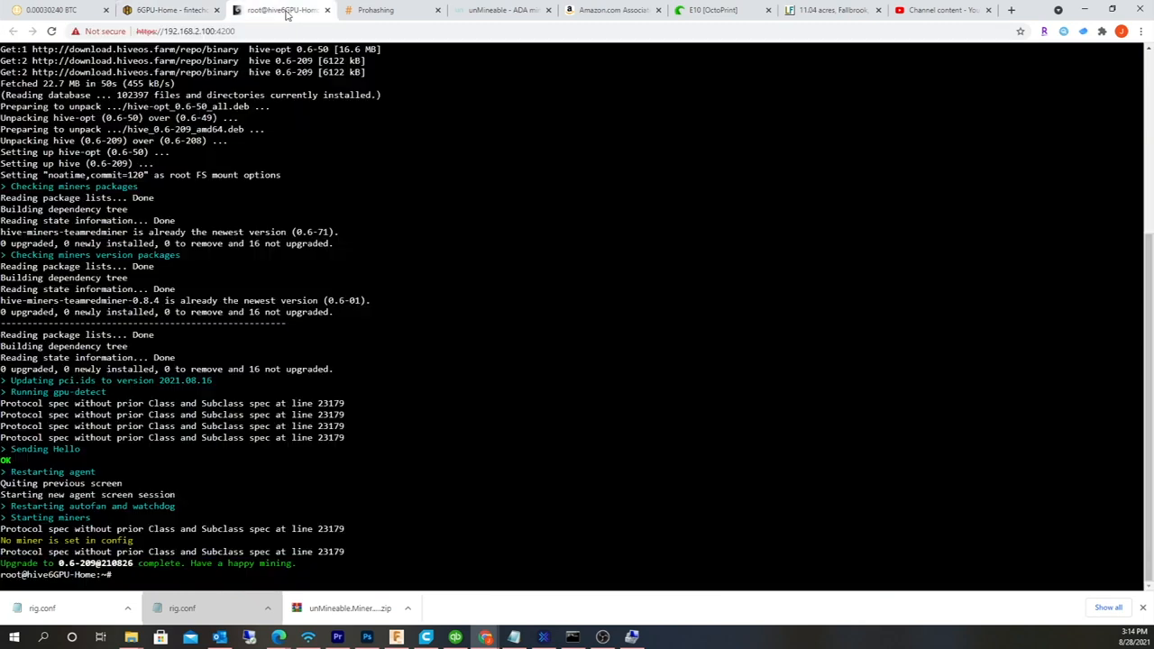
Run the miner command to attach to the live Team Red Miner screen.
type("m")
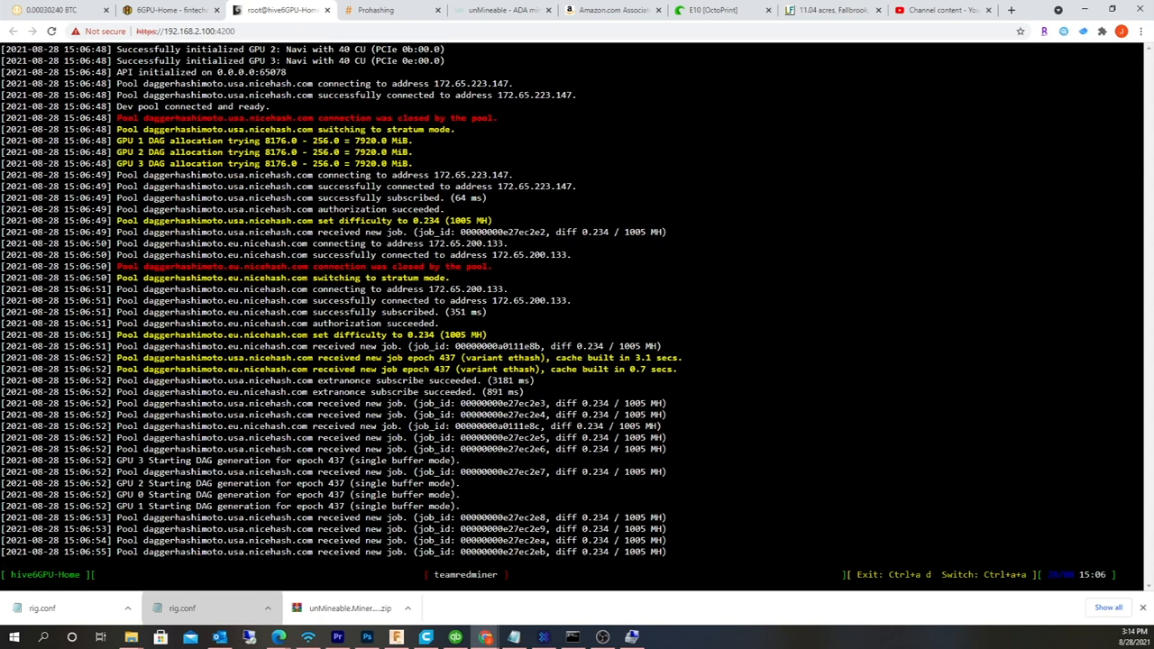
scroll("down", 3)
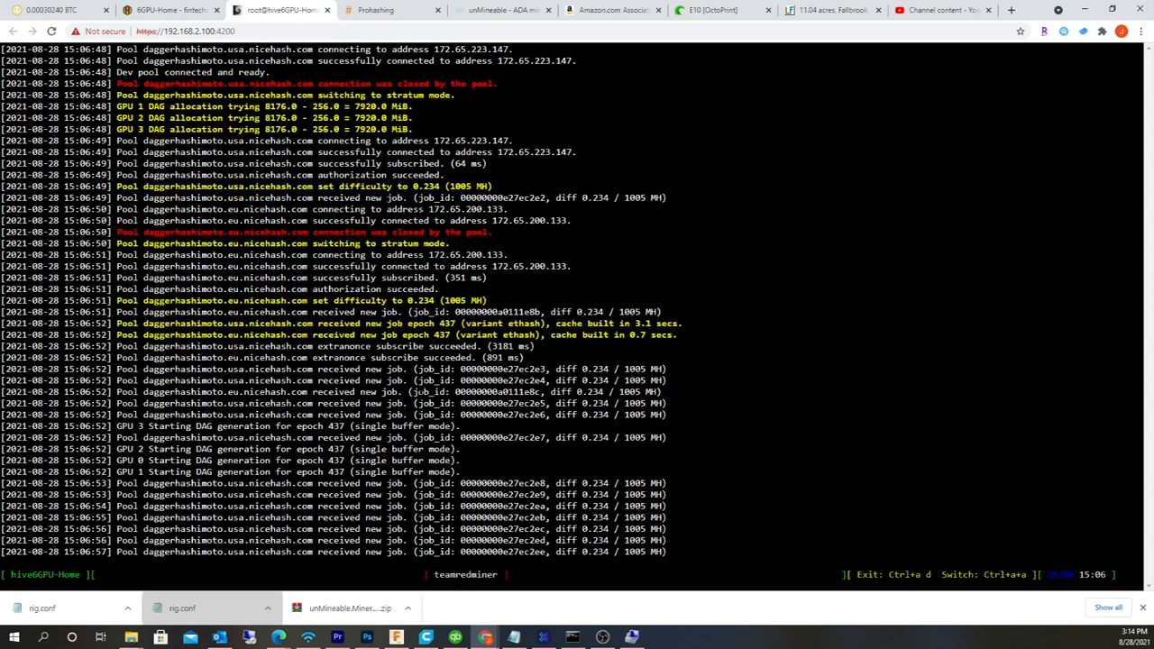
scroll("down", 3)
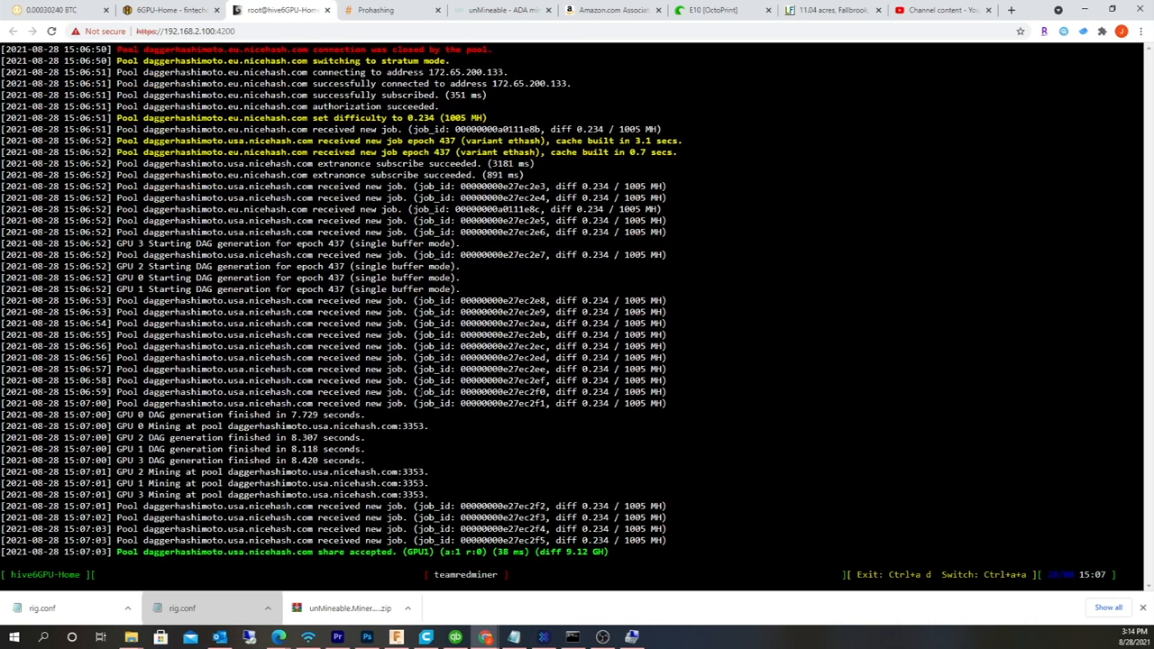
scroll("down", 3)
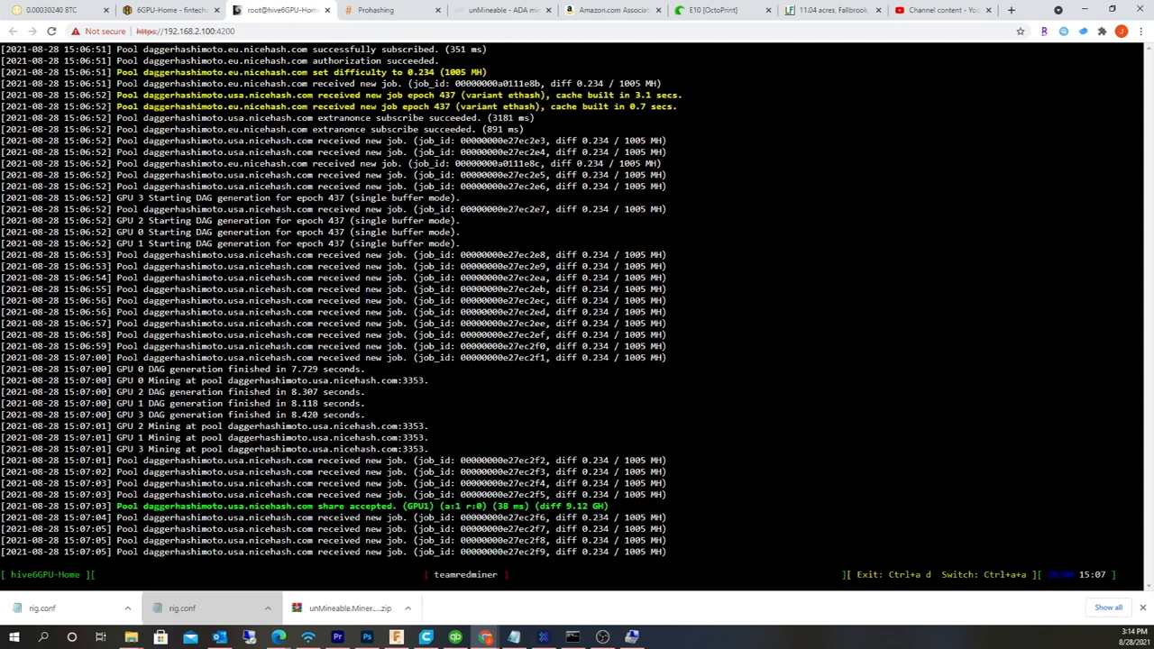
scroll("down", 3)
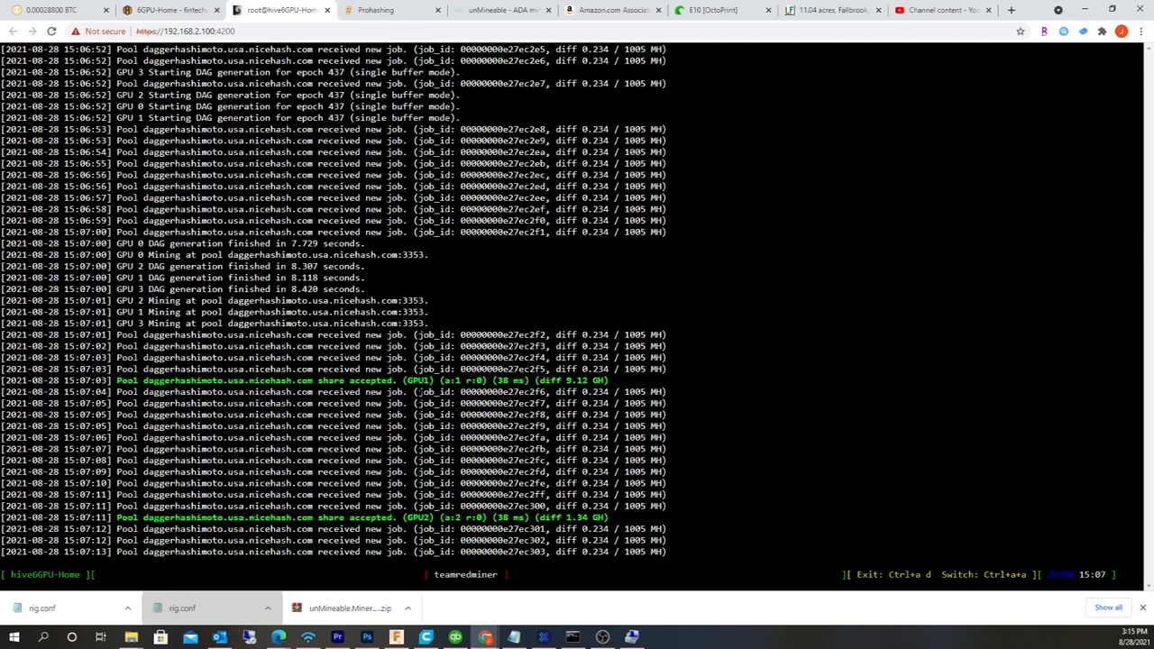
scroll("down", 3)
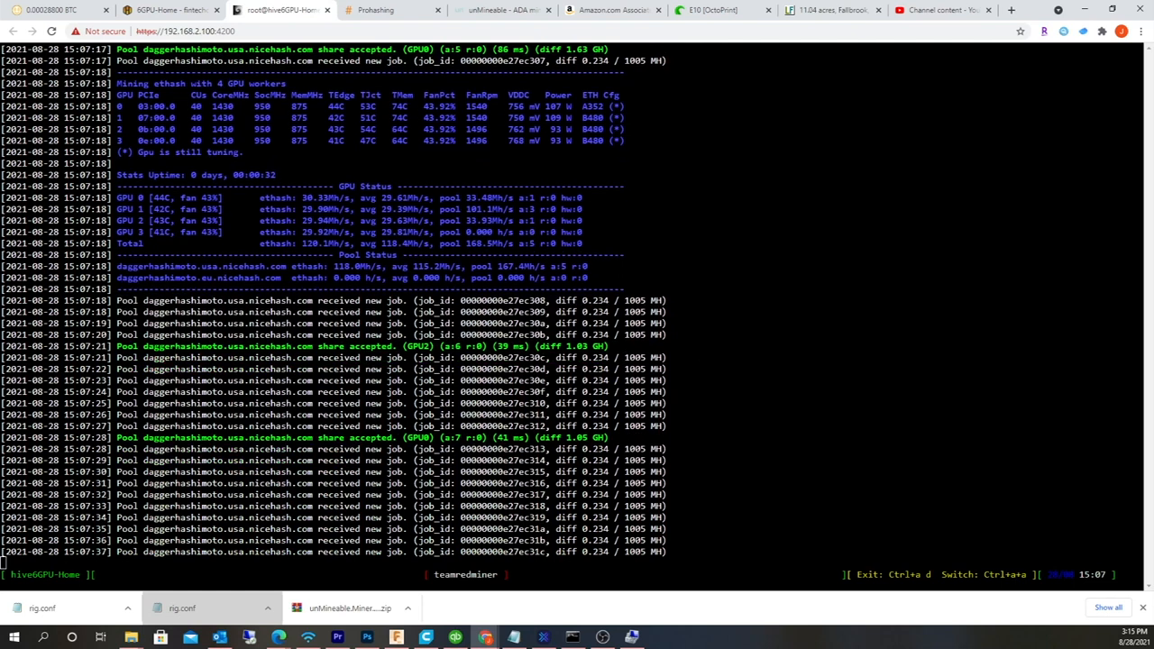
scroll("down", 3)
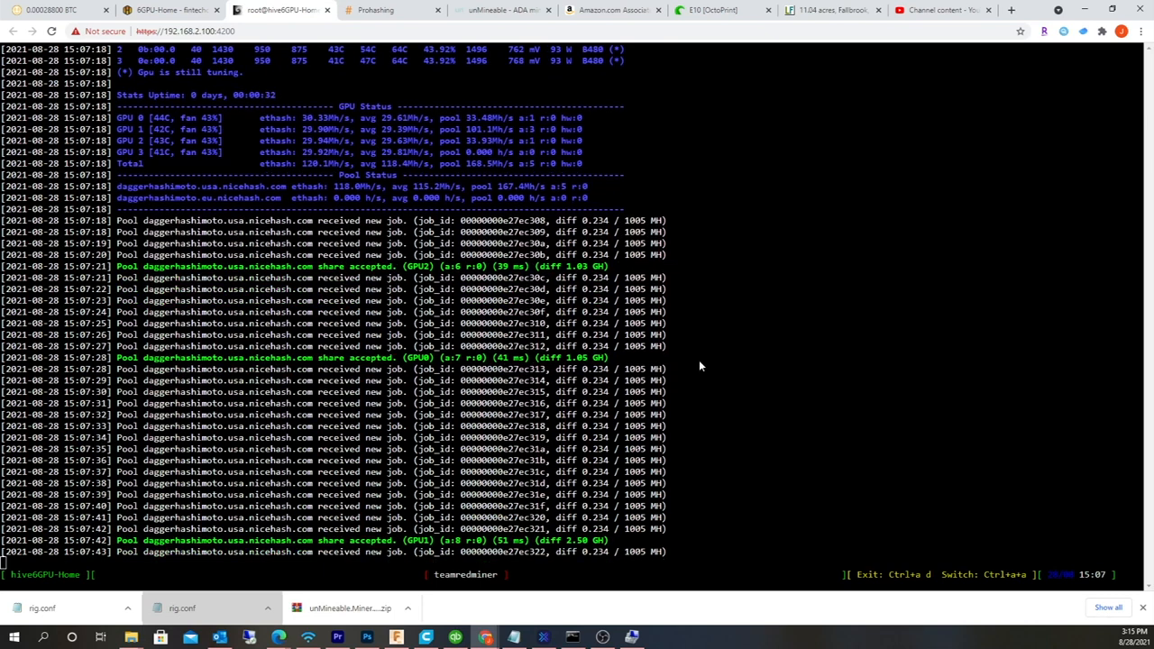
scroll("down", 3)
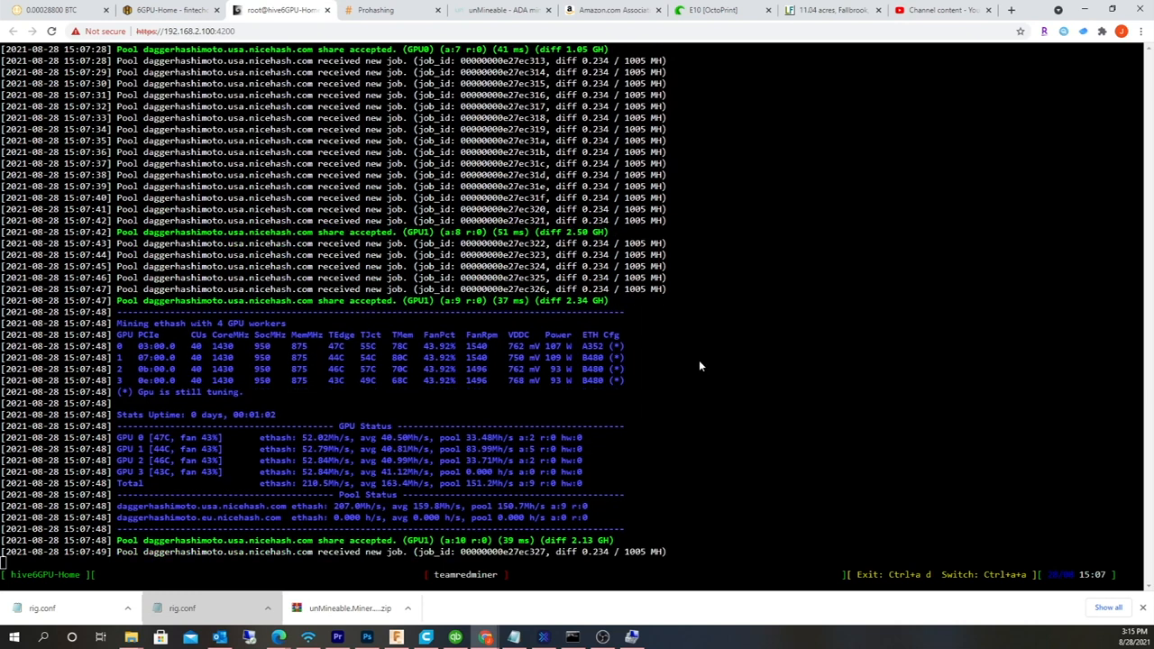
scroll("down", 3)
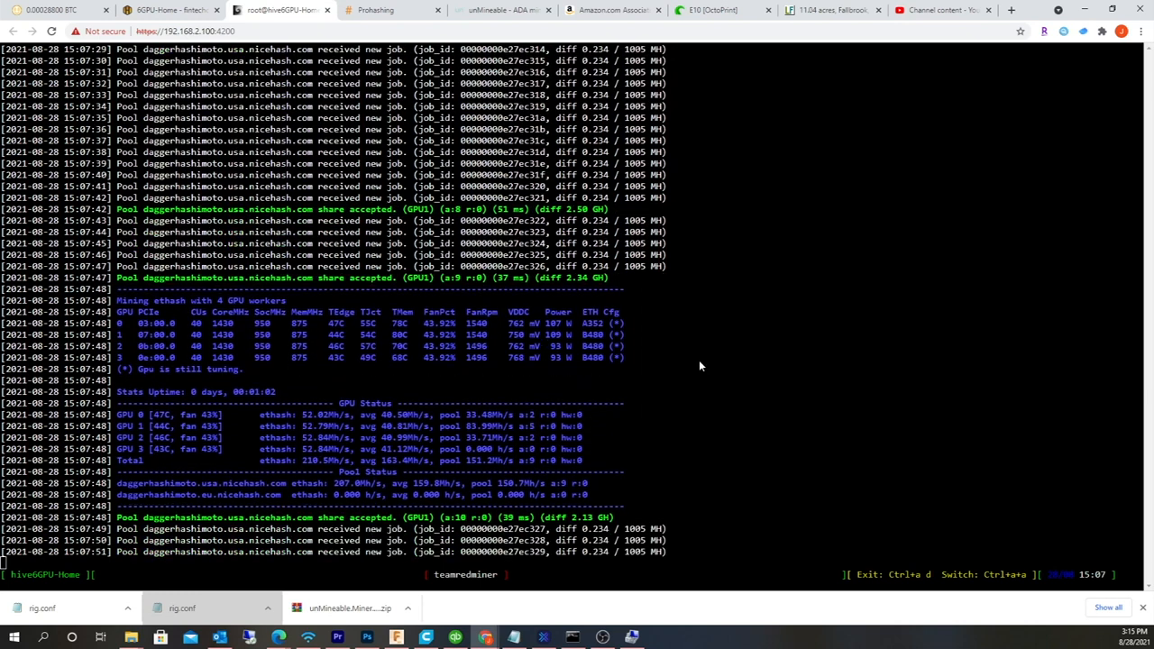